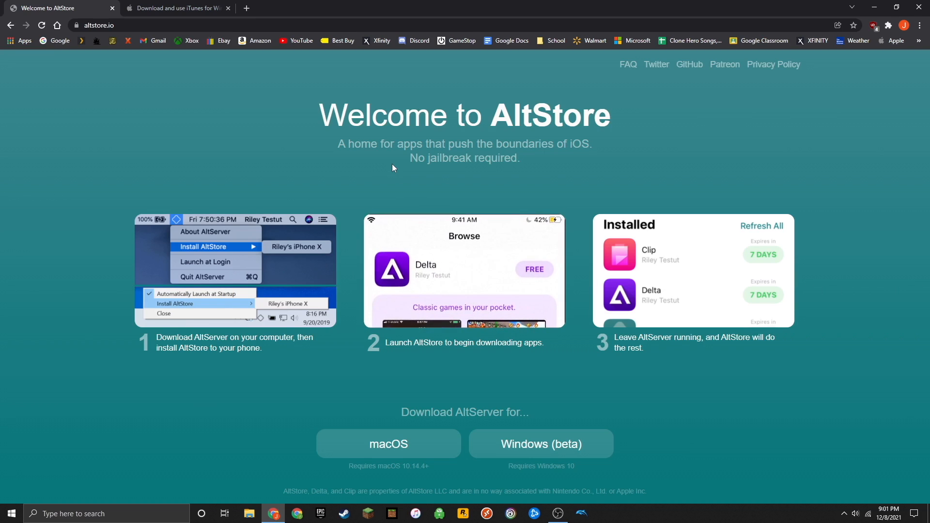
pyautogui.moveTo(379, 160)
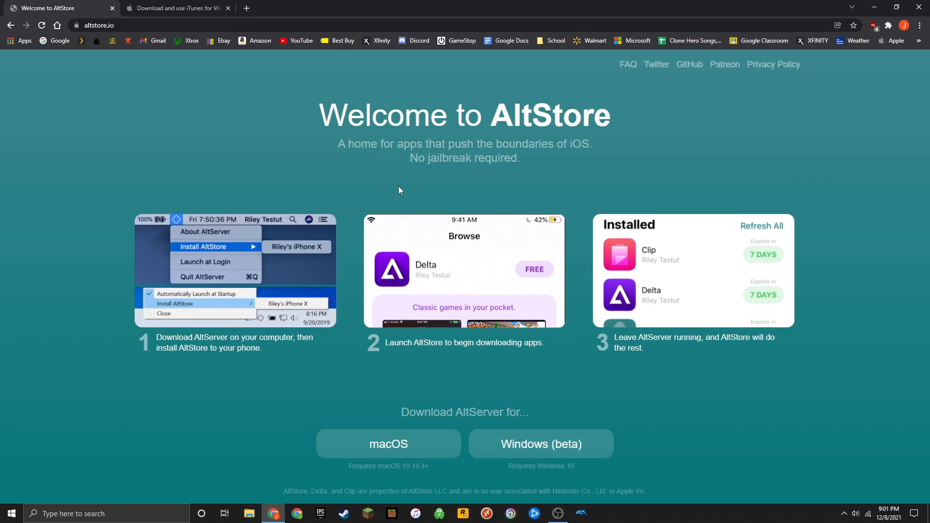
pyautogui.moveTo(282, 124)
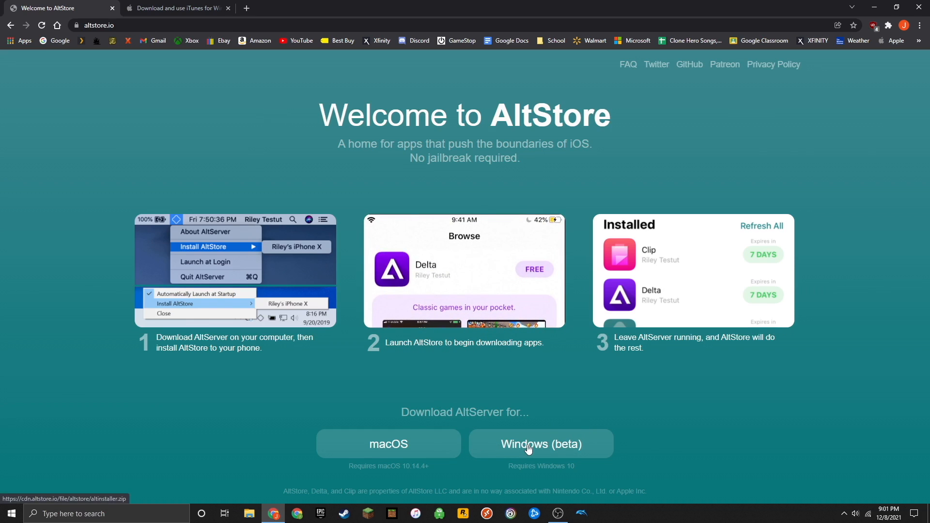
# - Download AltServer for Windows (beta) and save altinstaller.zip to Downloads
pyautogui.click(541, 443)
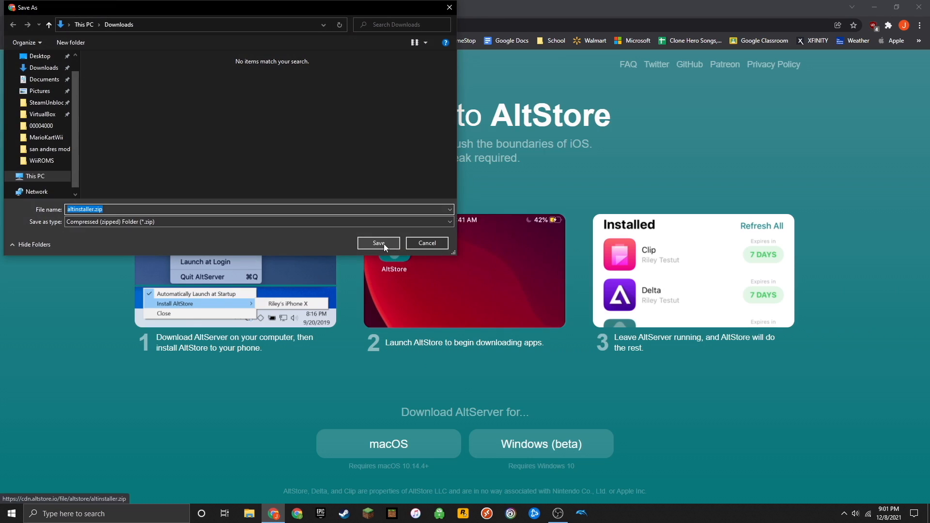
pyautogui.click(378, 243)
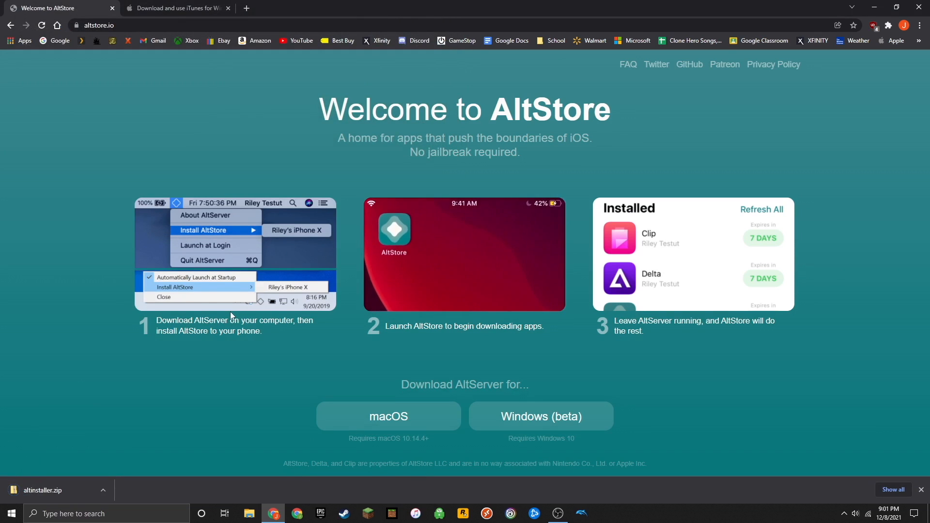
# - From the Apple Support page, save the iTunes for Windows 10 (64-bit) installer iTunes64Setup.exe
pyautogui.click(177, 8)
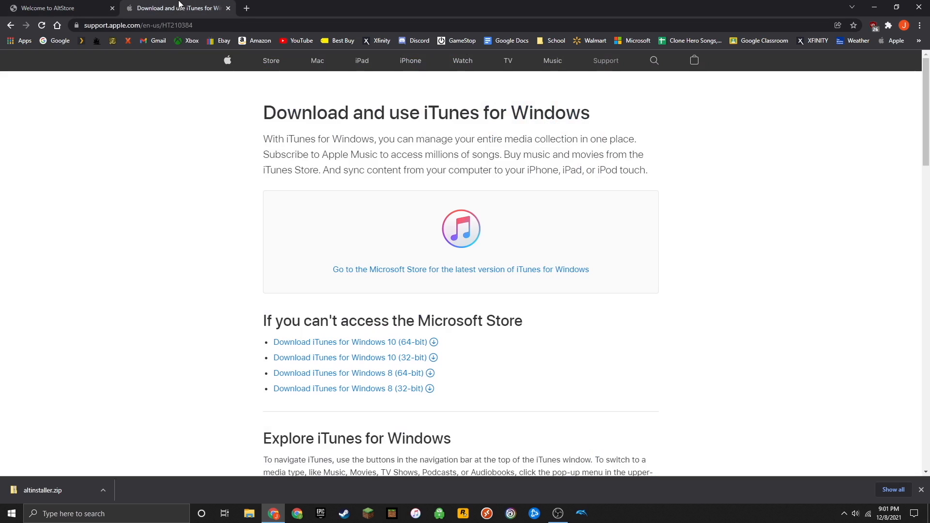
pyautogui.moveTo(243, 207)
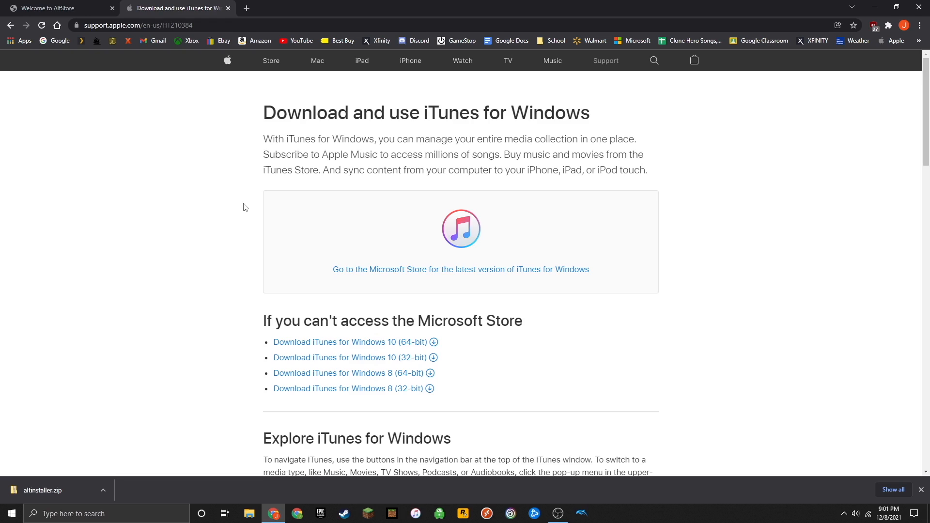
pyautogui.moveTo(245, 189)
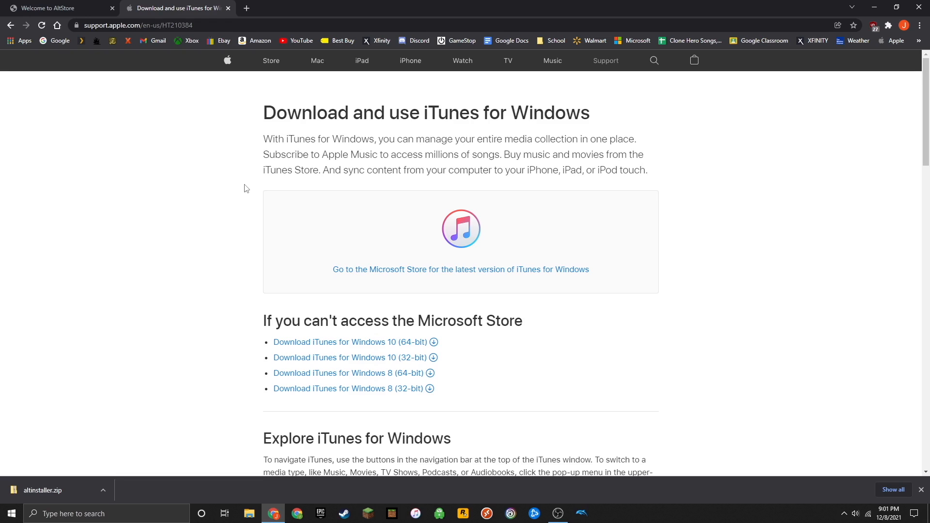
pyautogui.moveTo(253, 194)
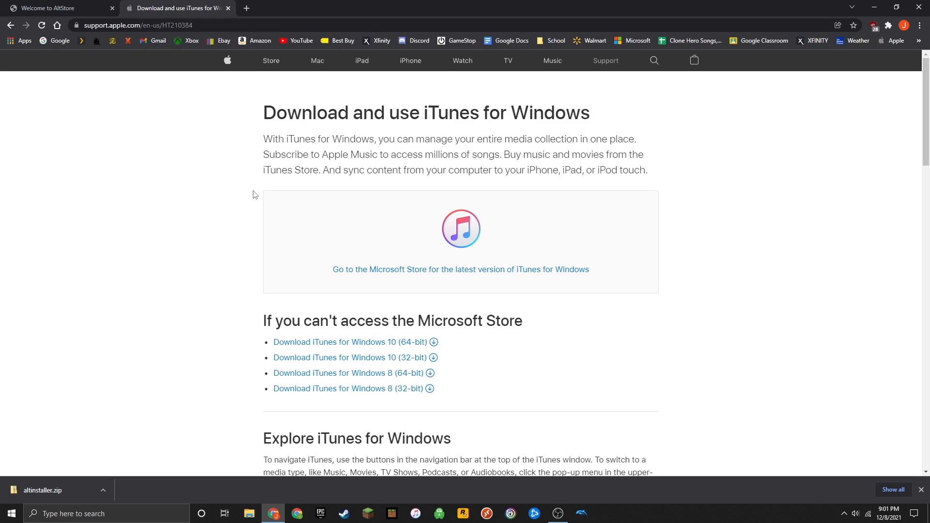
pyautogui.moveTo(352, 345)
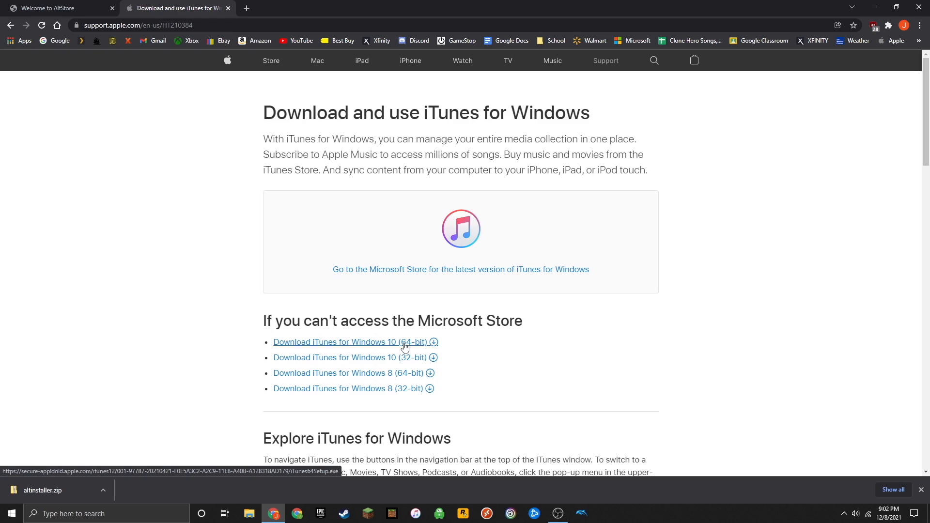
pyautogui.click(348, 341)
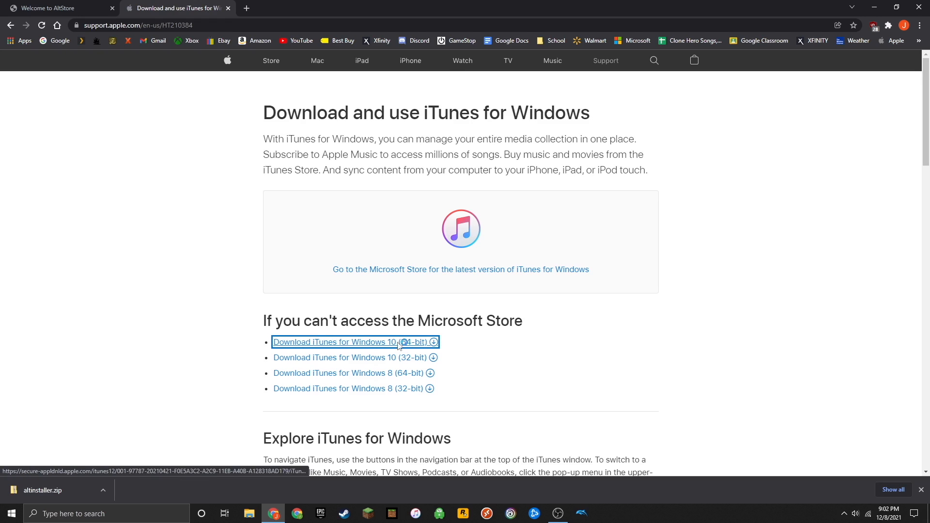
pyautogui.click(341, 342)
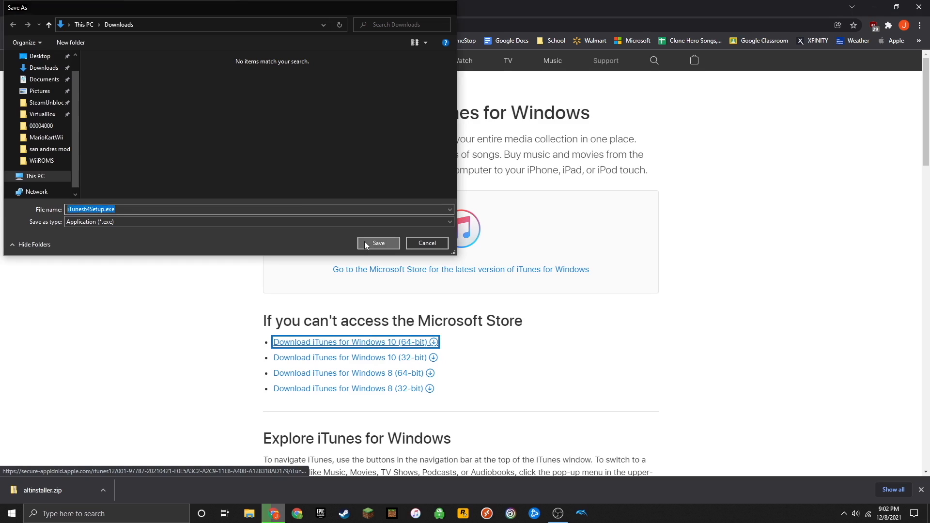
pyautogui.click(378, 243)
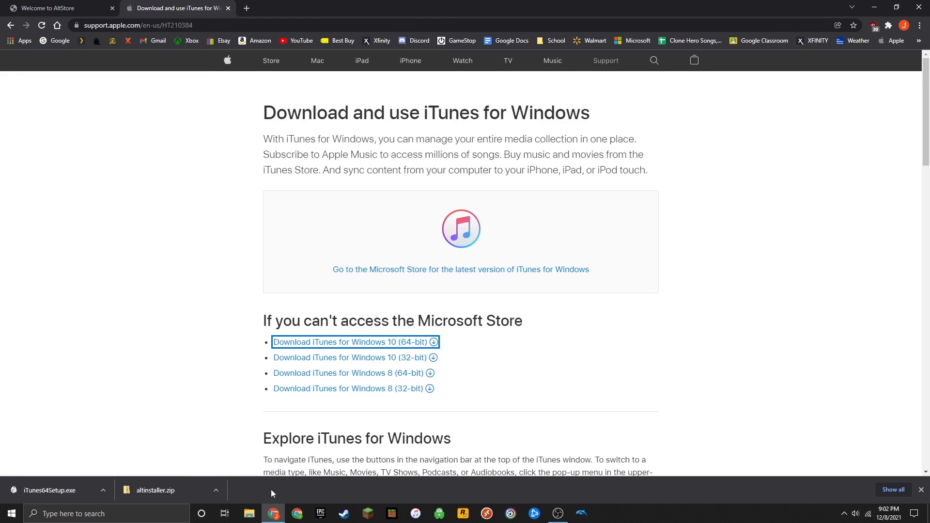
pyautogui.moveTo(260, 487)
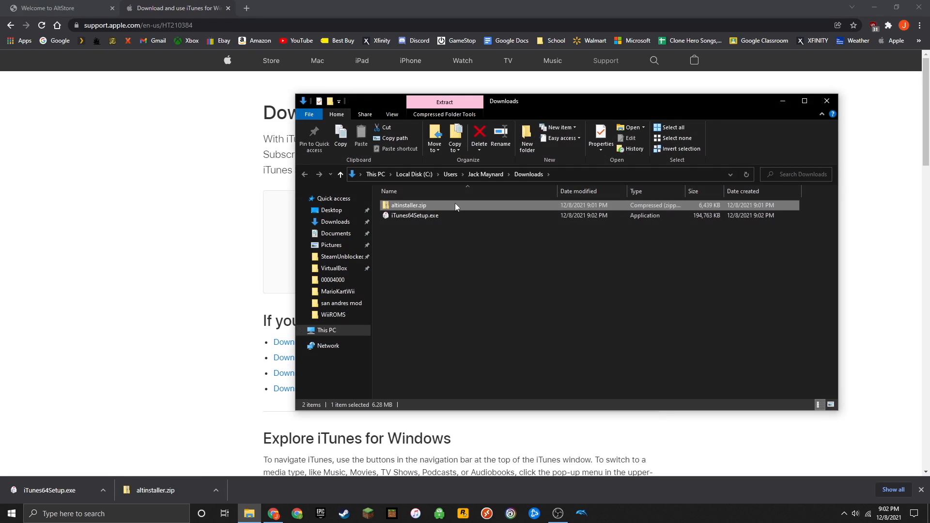
# - Extract altinstaller.zip and run AltInstaller.msi, installing AltServer to the default folder
pyautogui.rightClick(408, 205)
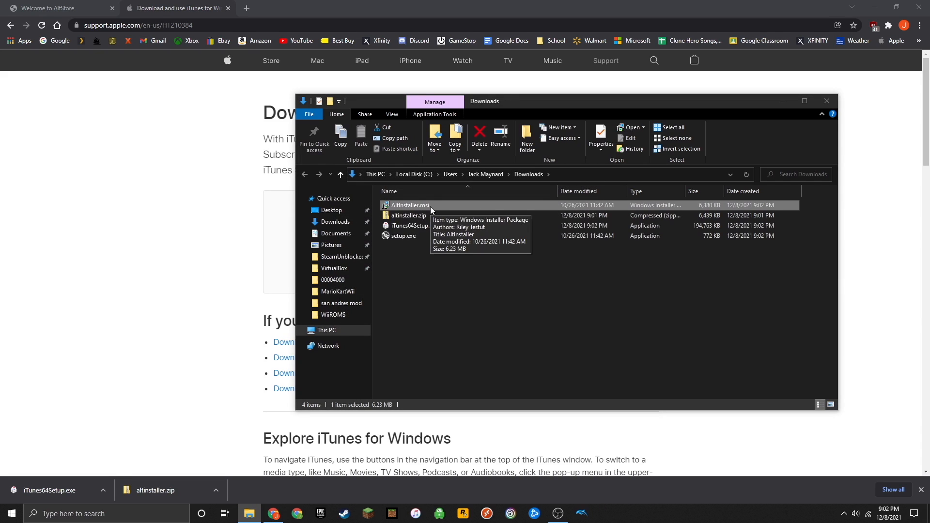
pyautogui.doubleClick(410, 205)
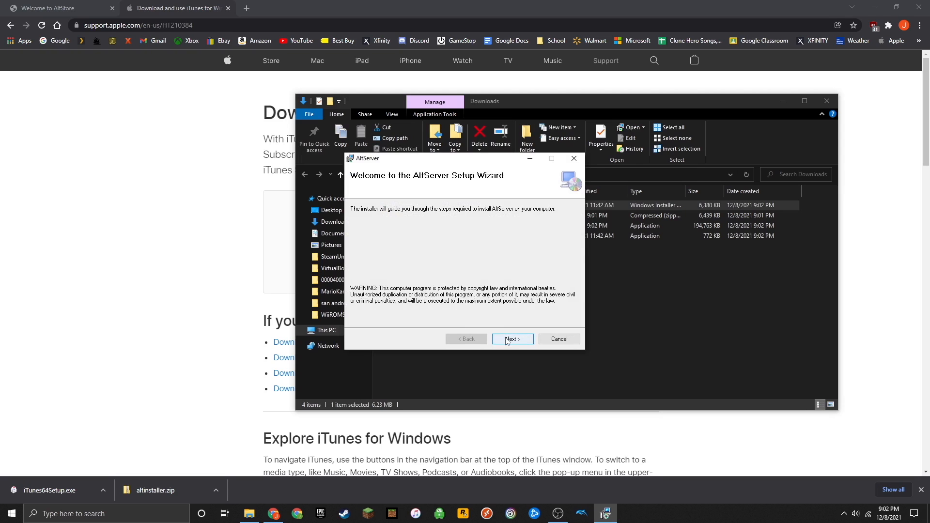
pyautogui.click(512, 339)
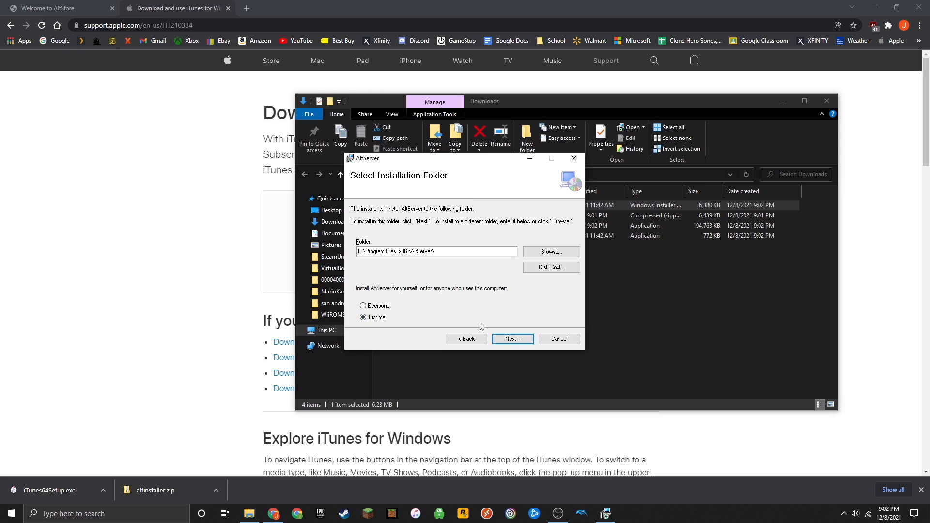
pyautogui.click(512, 338)
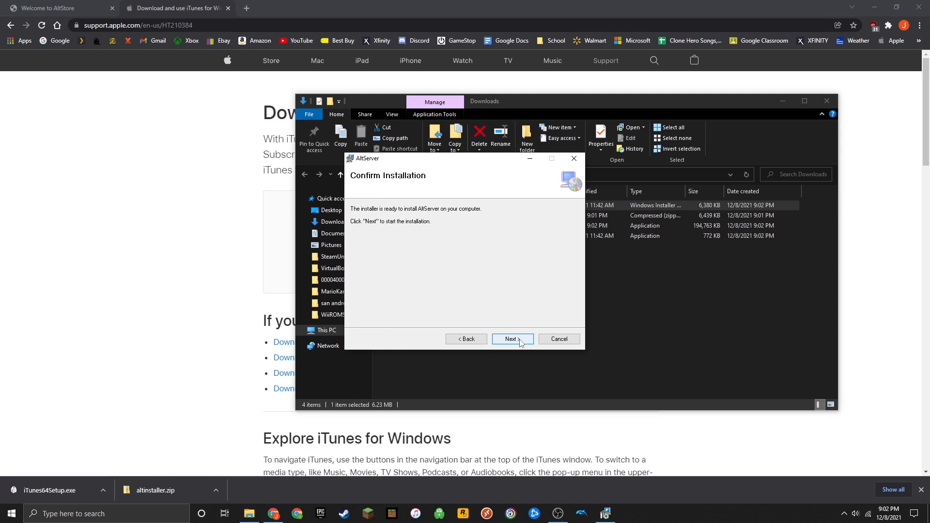
pyautogui.click(512, 338)
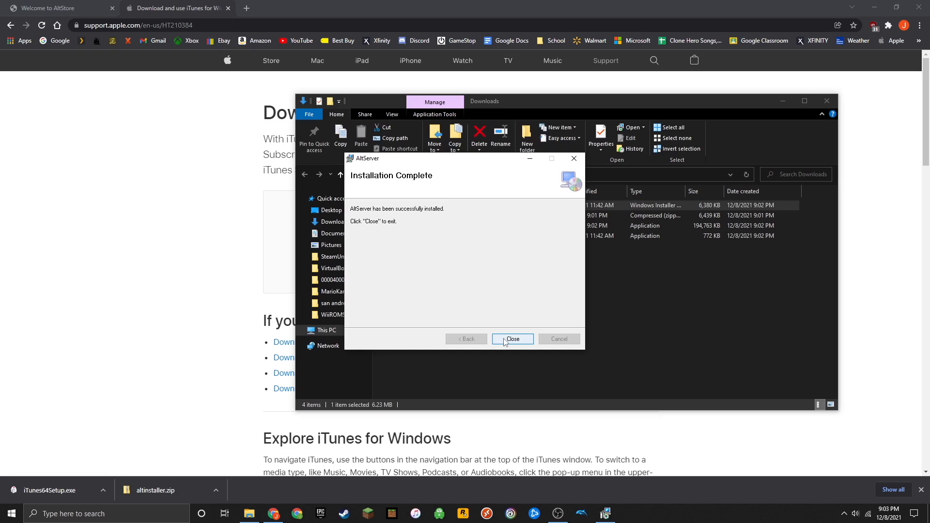
pyautogui.click(512, 339)
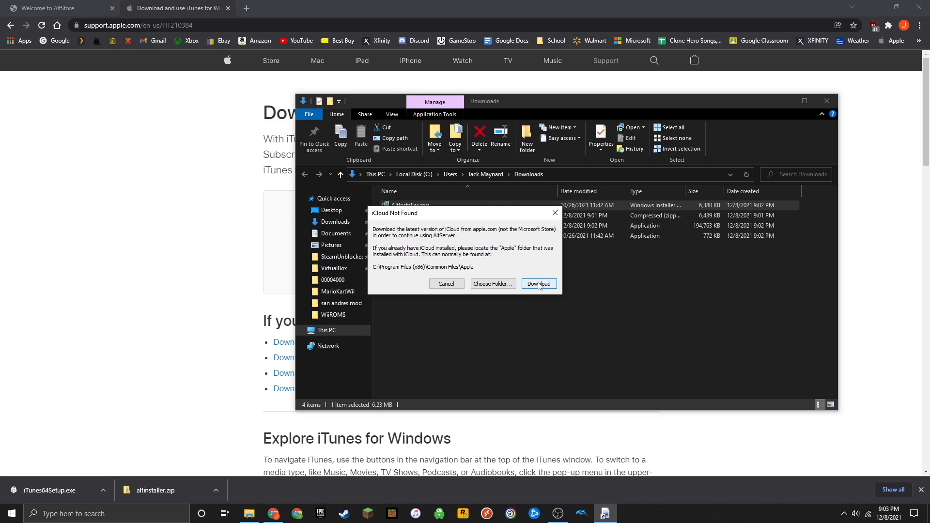
# - Download iCloudSetup.exe from AltServer's 'iCloud Not Found' dialog
pyautogui.click(538, 284)
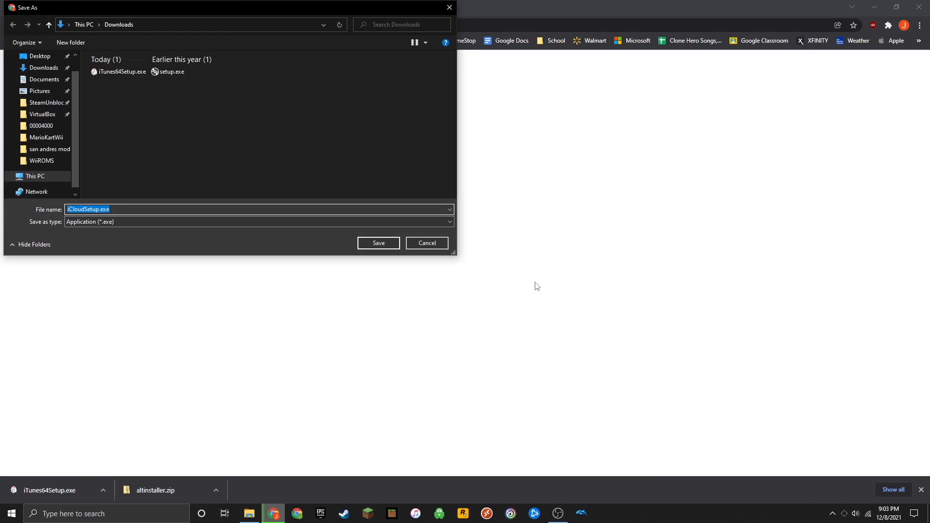
pyautogui.moveTo(518, 272)
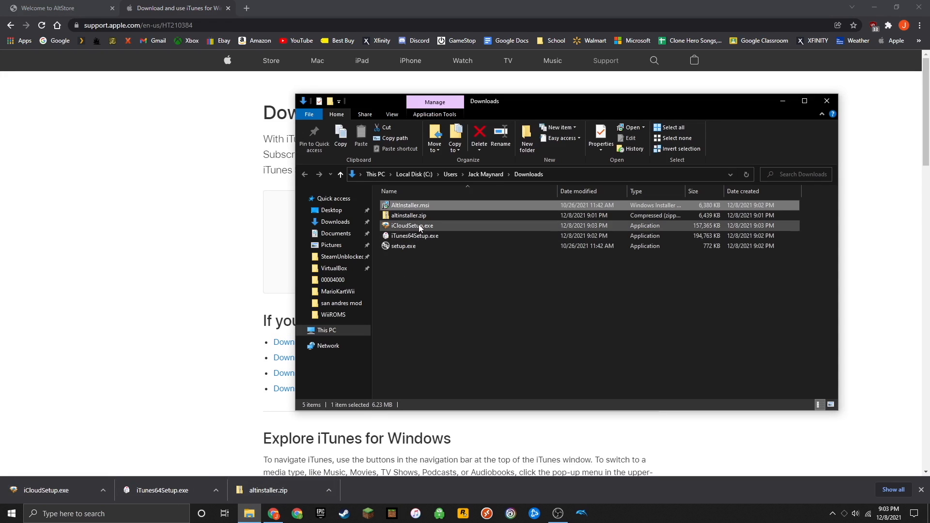
# - Run iCloudSetup.exe and finish installing iCloud for Windows
pyautogui.doubleClick(412, 226)
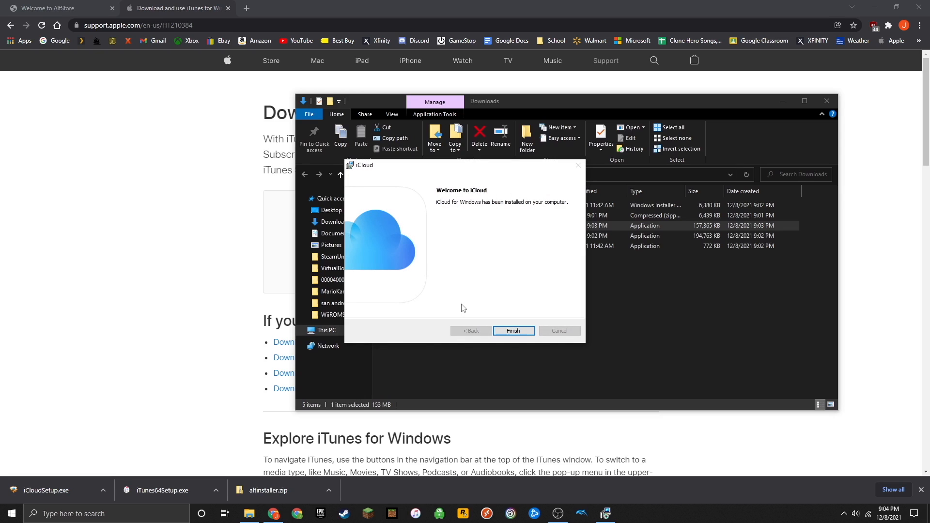
pyautogui.click(513, 331)
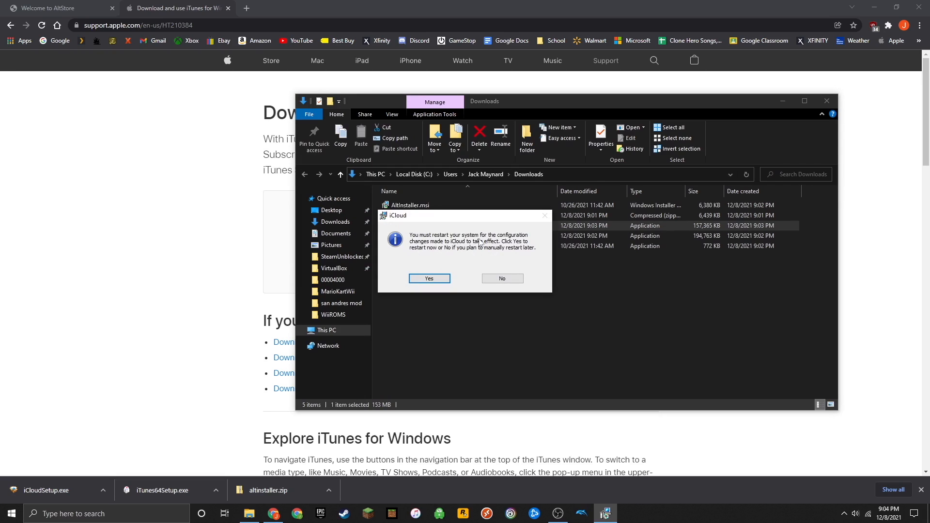
pyautogui.moveTo(466, 249)
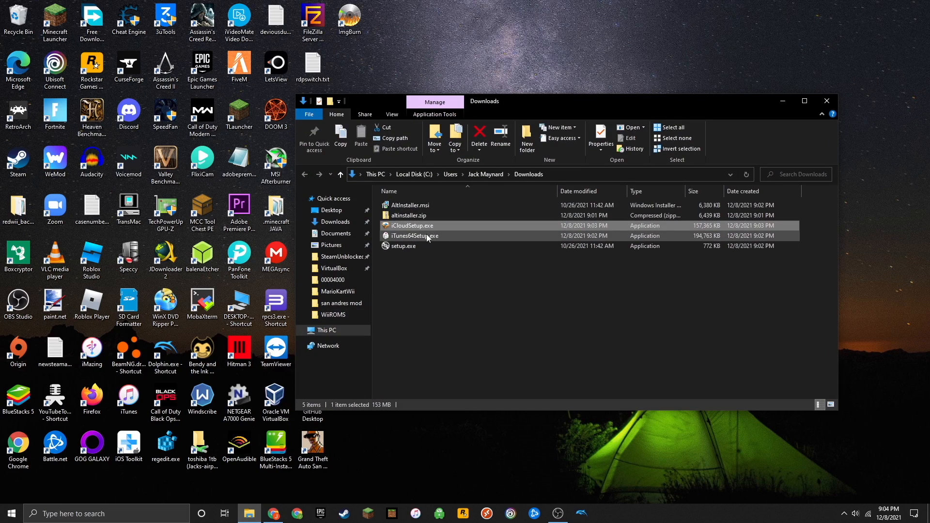
pyautogui.moveTo(413, 235)
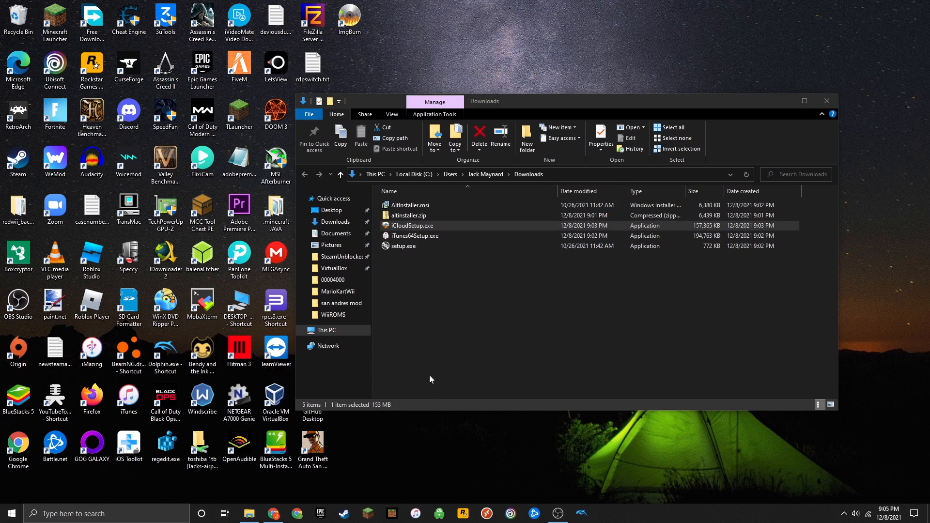
# - Dismiss the iCloud restart prompt and return to Downloads from the taskbar
pyautogui.click(415, 513)
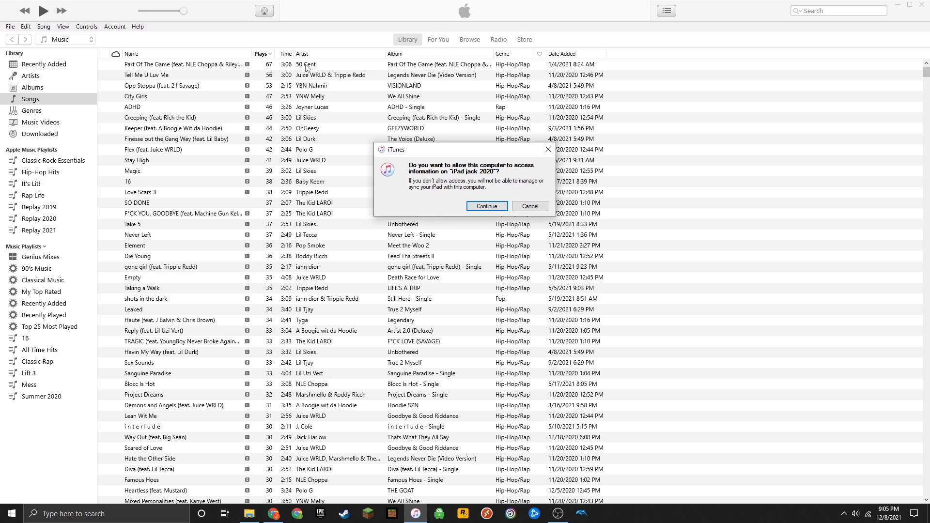
pyautogui.moveTo(480, 185)
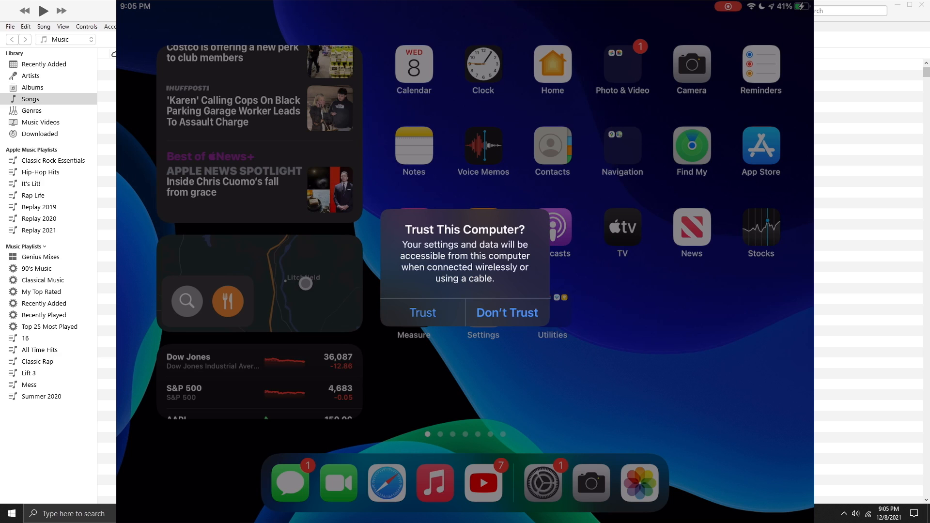
# - Tap Trust on the iPad's 'Trust This Computer?' alert
pyautogui.click(422, 313)
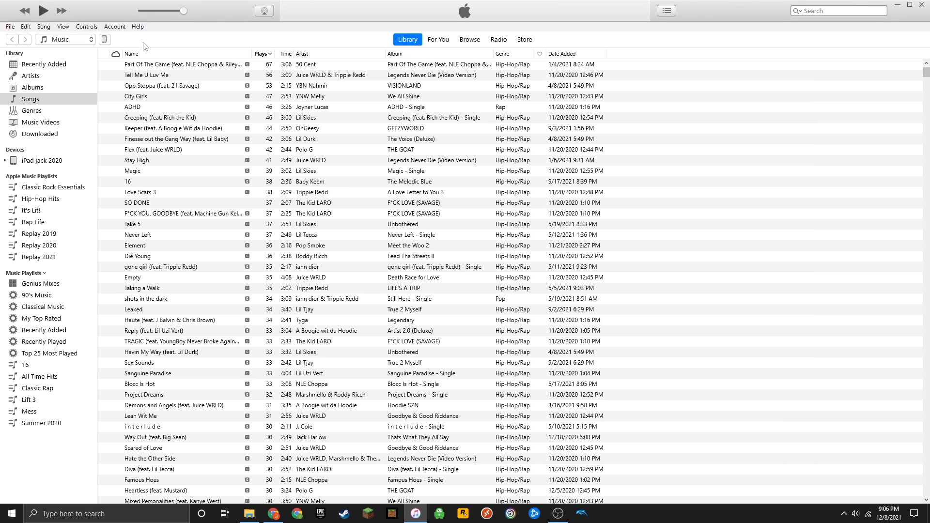
pyautogui.moveTo(107, 45)
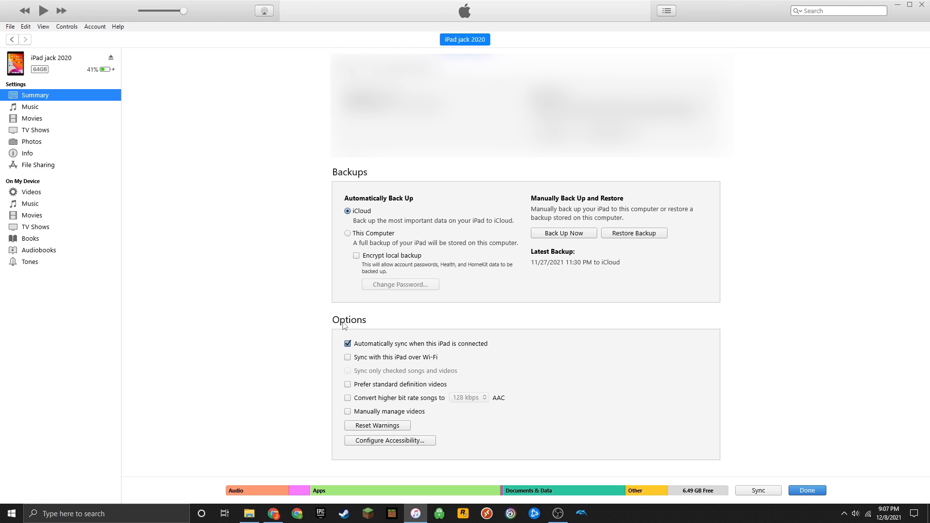
pyautogui.moveTo(382, 362)
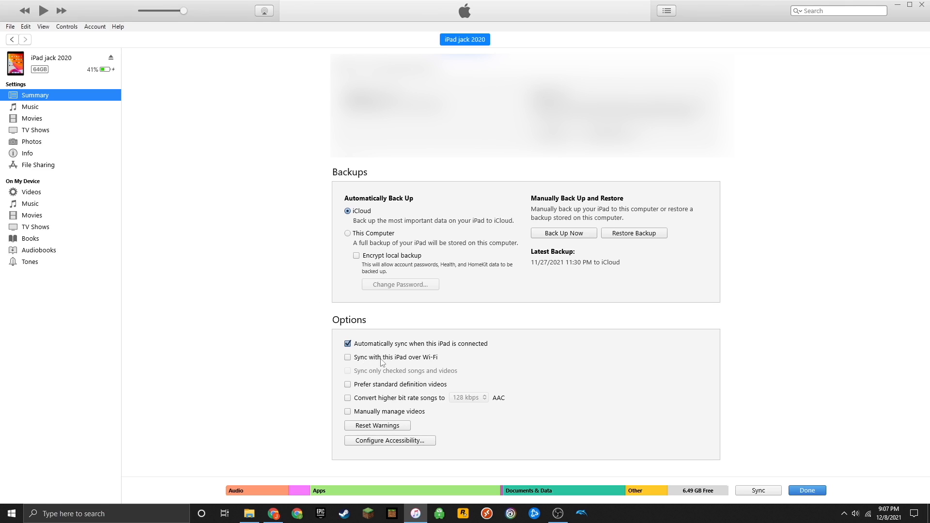
# - Tick 'Sync with this iPad over Wi-Fi' on the iPad's Summary page
pyautogui.click(348, 357)
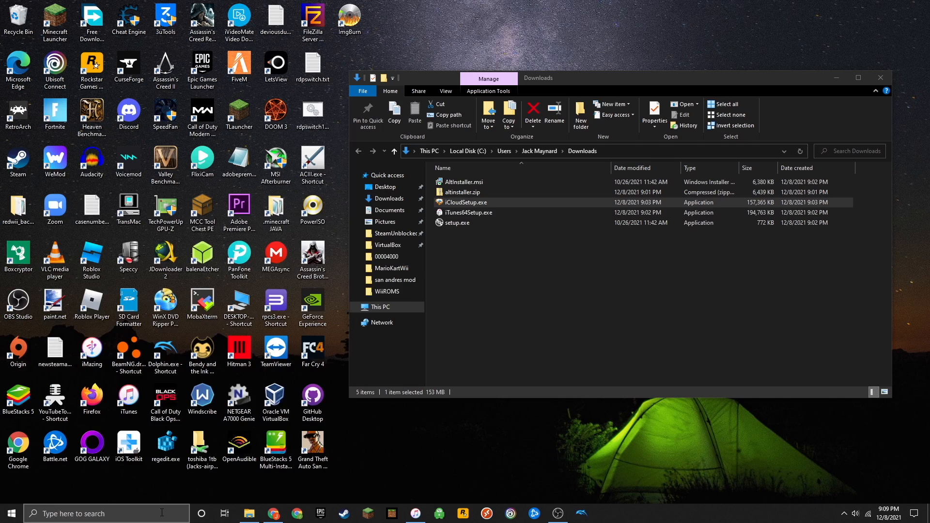
pyautogui.moveTo(727, 499)
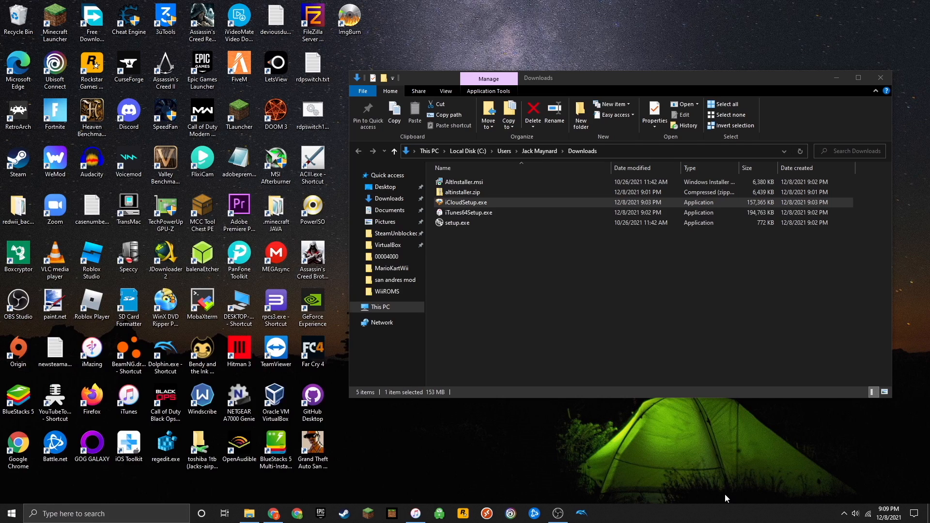
pyautogui.moveTo(803, 501)
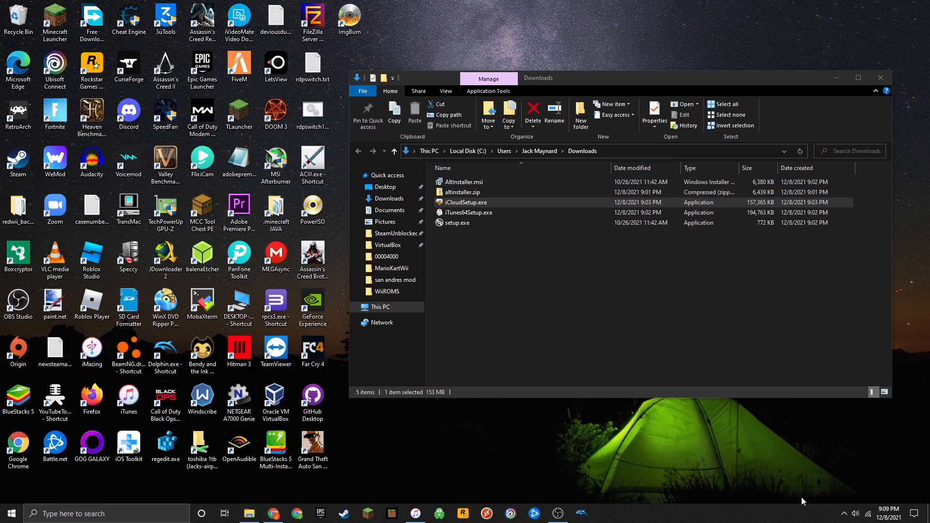
# - From the AltServer tray menu, install AltStore onto the iPad
pyautogui.click(845, 514)
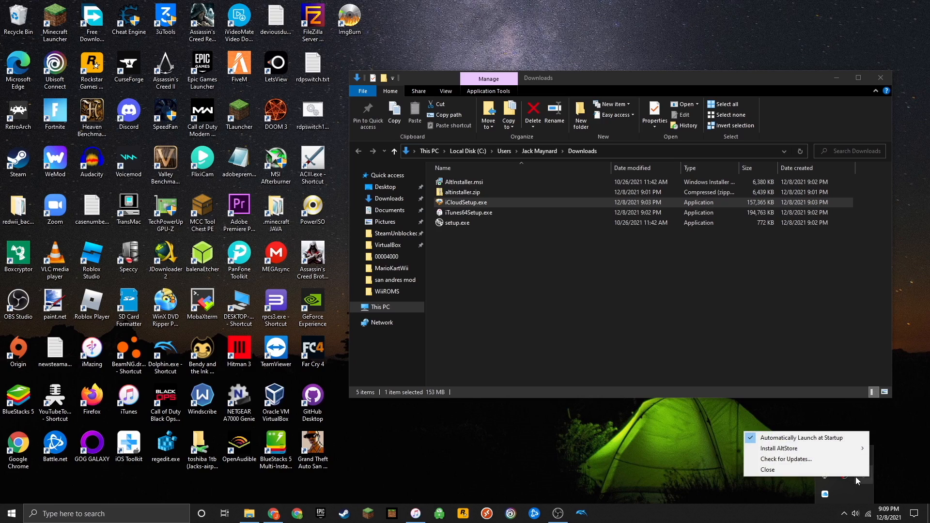
pyautogui.moveTo(804, 438)
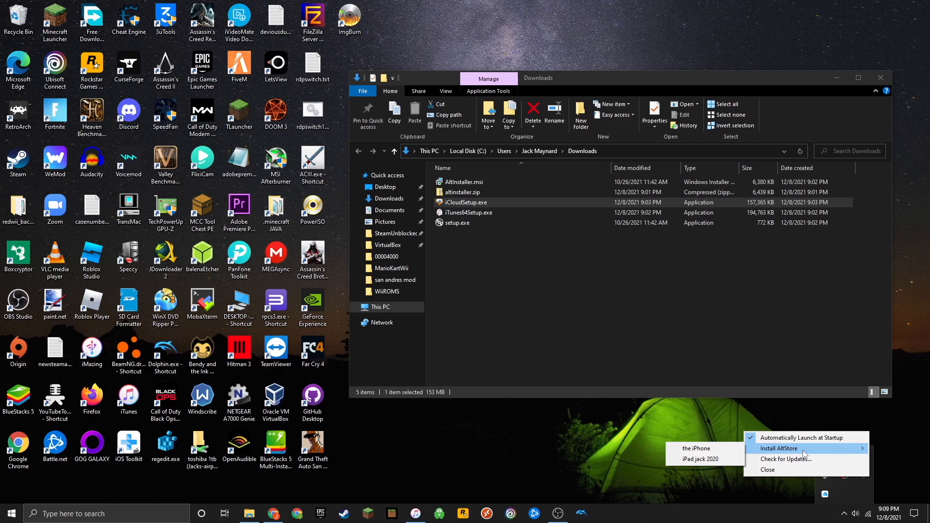
pyautogui.moveTo(705, 459)
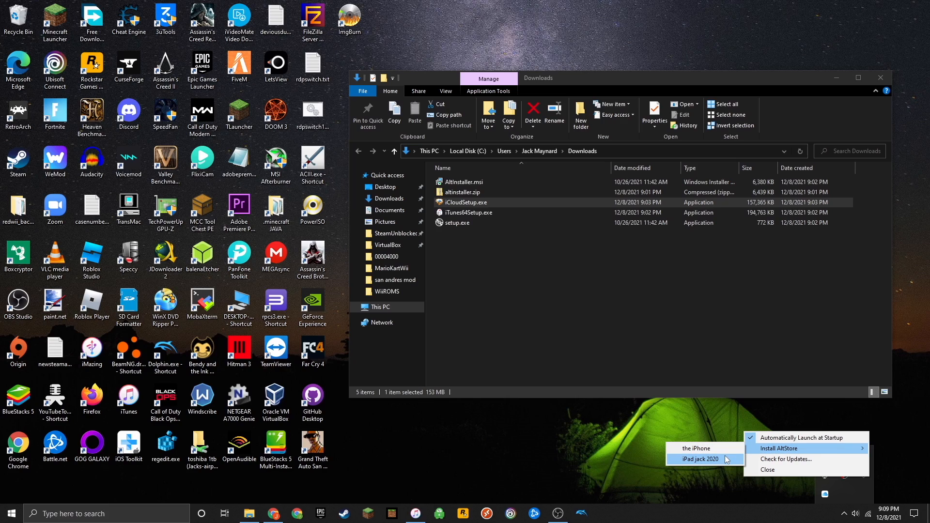
pyautogui.click(784, 448)
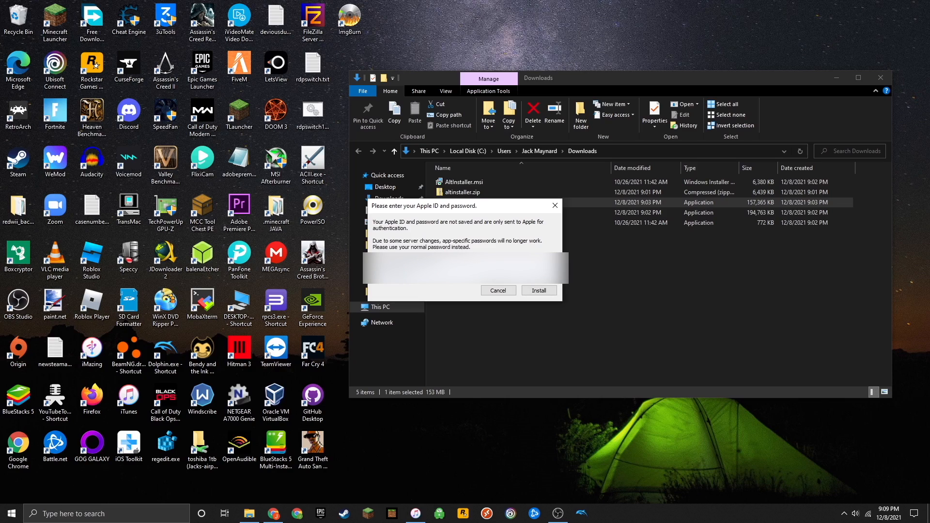
# - Submit the Apple ID and accept the 'already installed on another device' warning
pyautogui.click(537, 290)
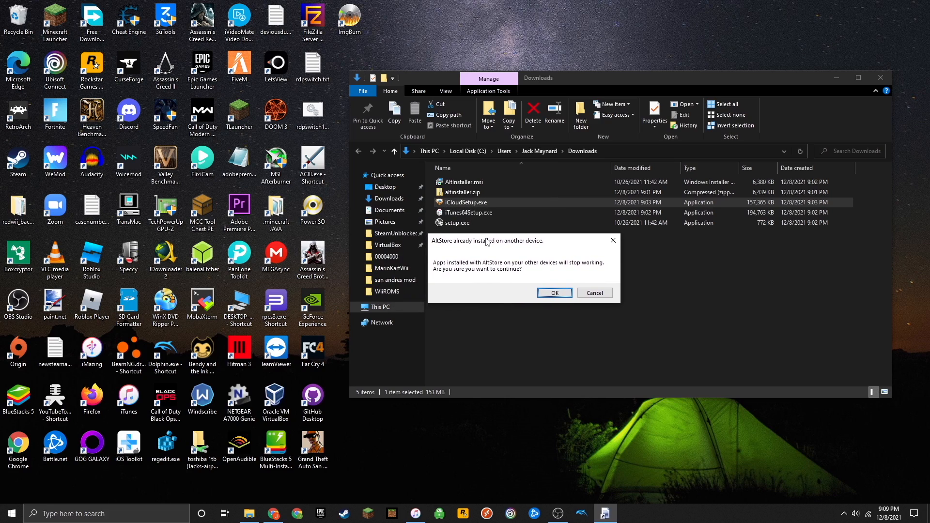
pyautogui.moveTo(467, 264)
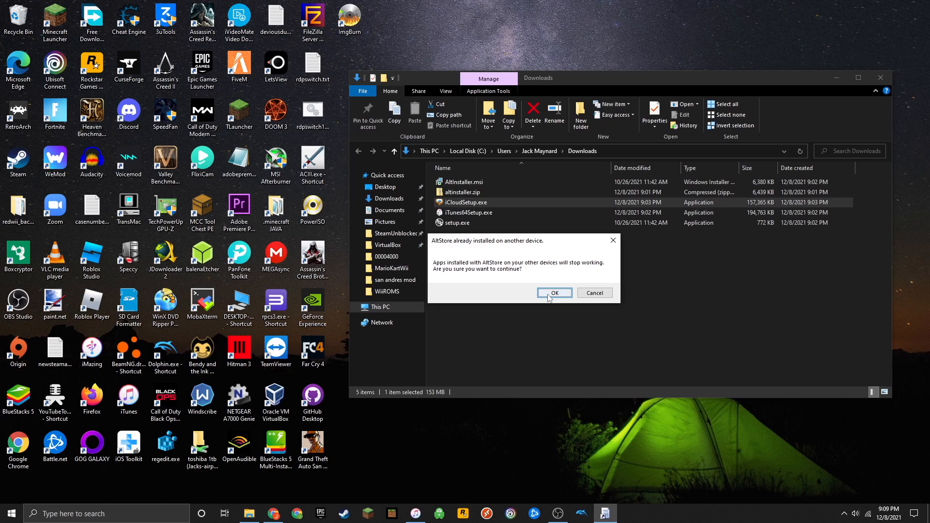
pyautogui.click(554, 292)
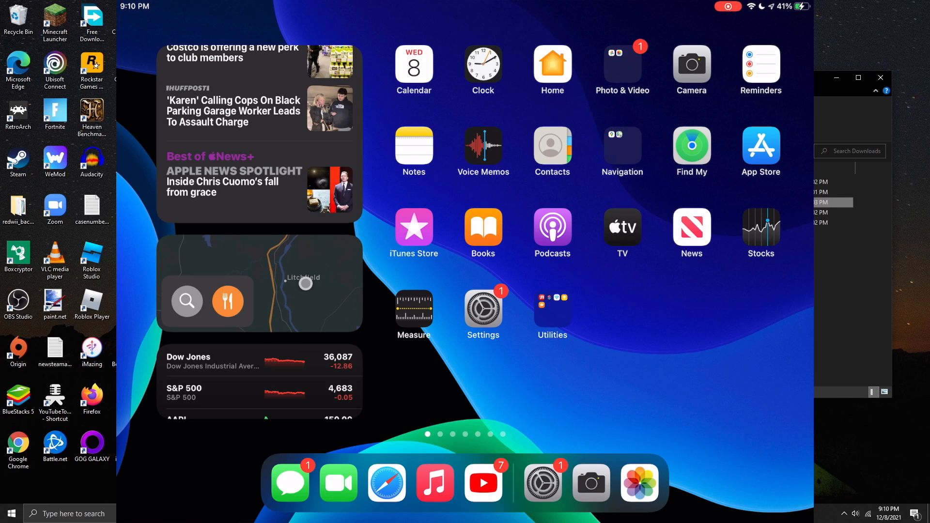
# - Review Profiles & Device Management in iPad Settings, then launch AltStore to its My Apps page
pyautogui.hscroll(-3)
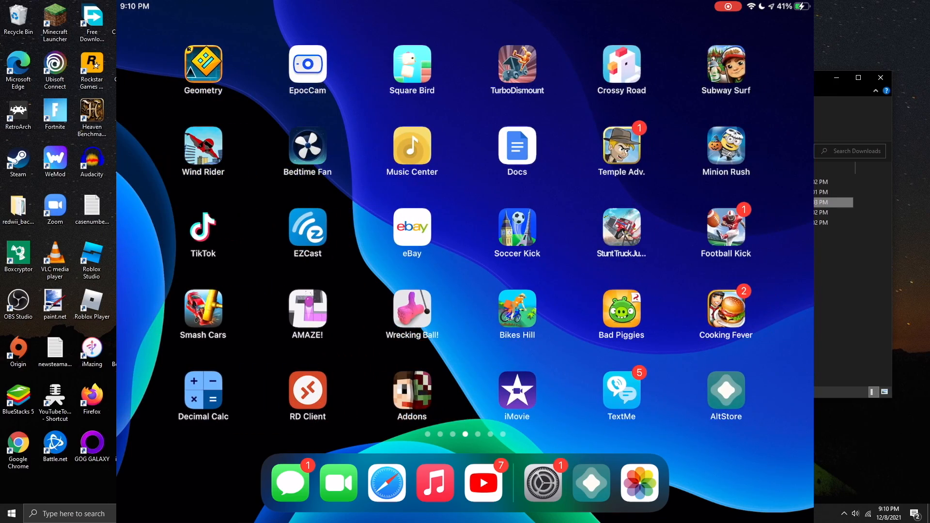
pyautogui.click(725, 396)
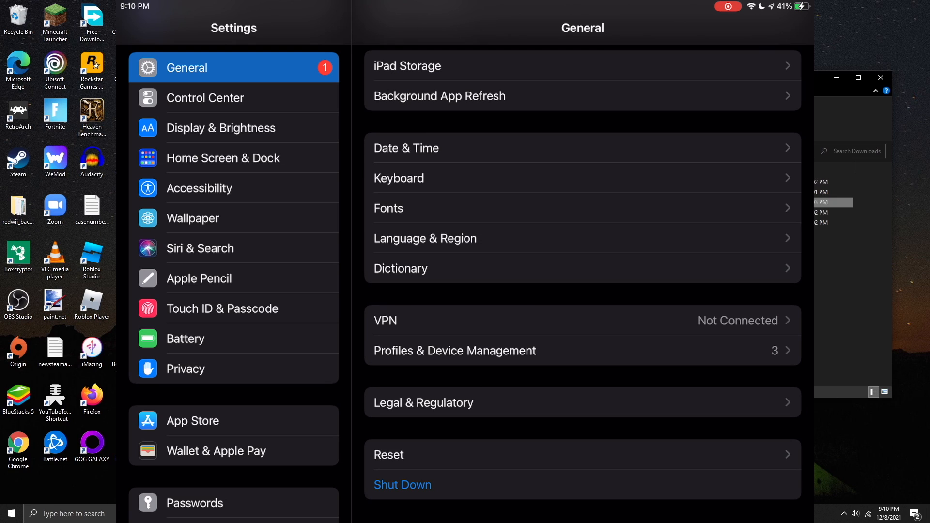
pyautogui.click(454, 350)
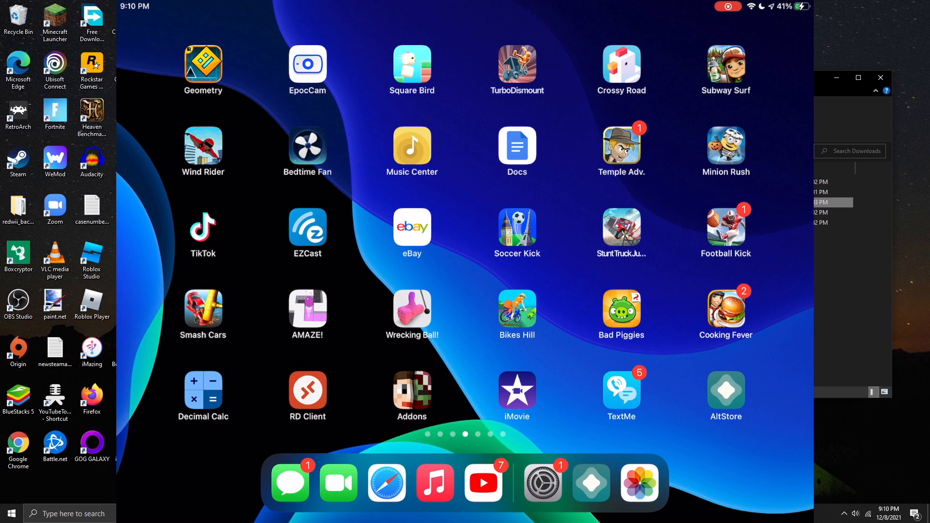
pyautogui.click(726, 391)
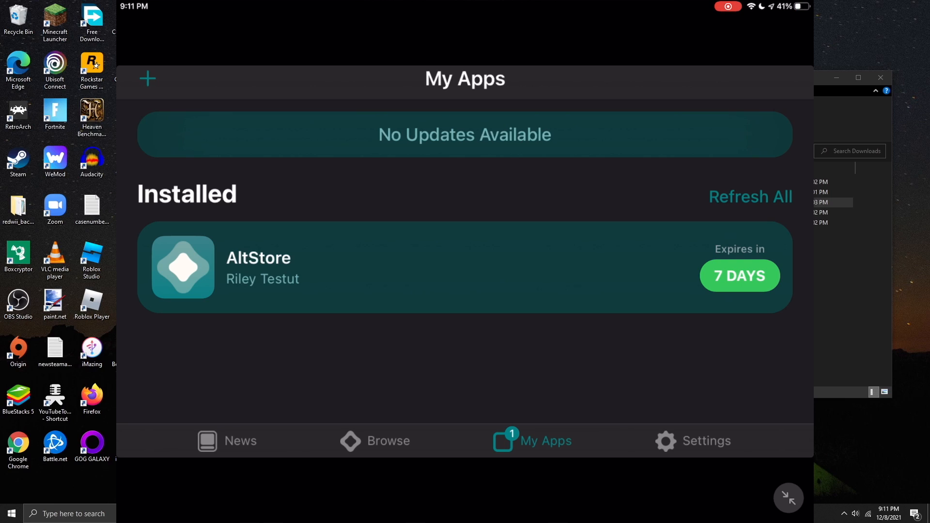
# - Sign in to AltStore's Settings with an Apple ID, dismiss the introduction, and browse News
pyautogui.click(706, 441)
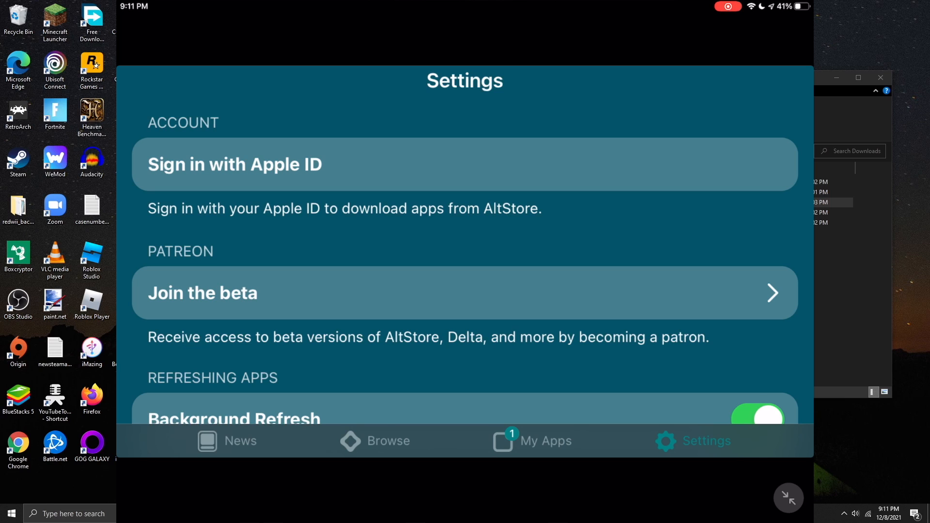
pyautogui.click(465, 165)
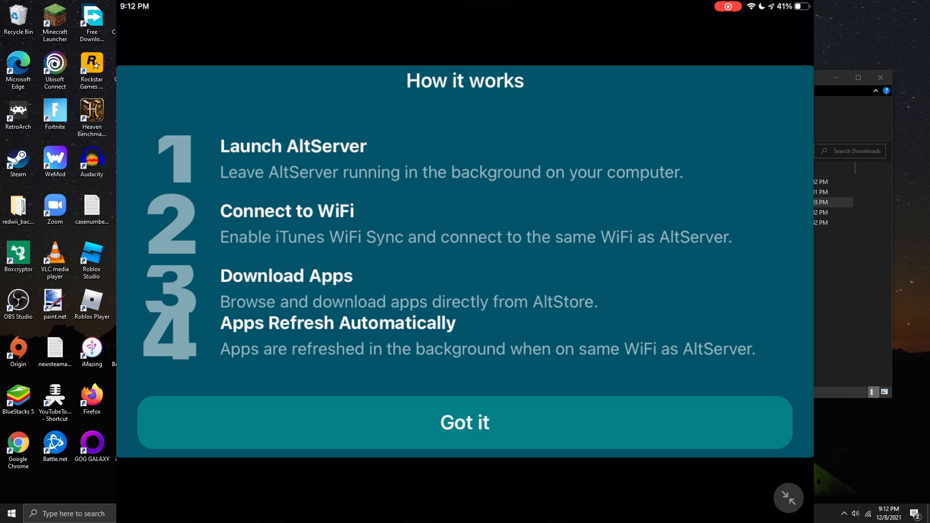
pyautogui.click(464, 422)
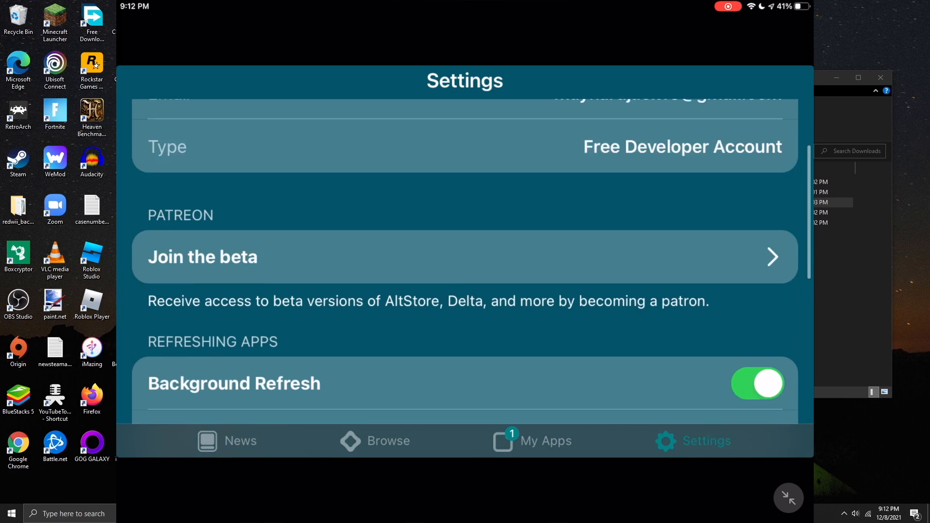
pyautogui.click(227, 441)
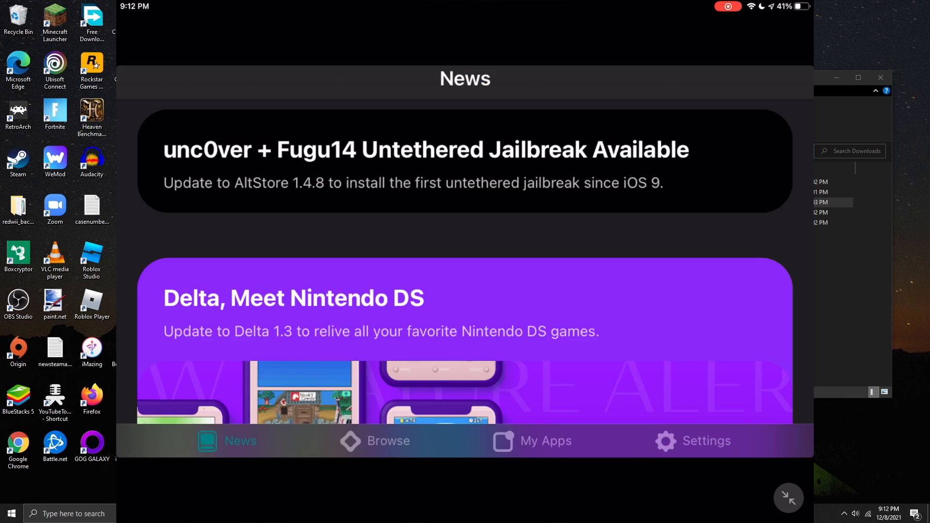
pyautogui.click(545, 441)
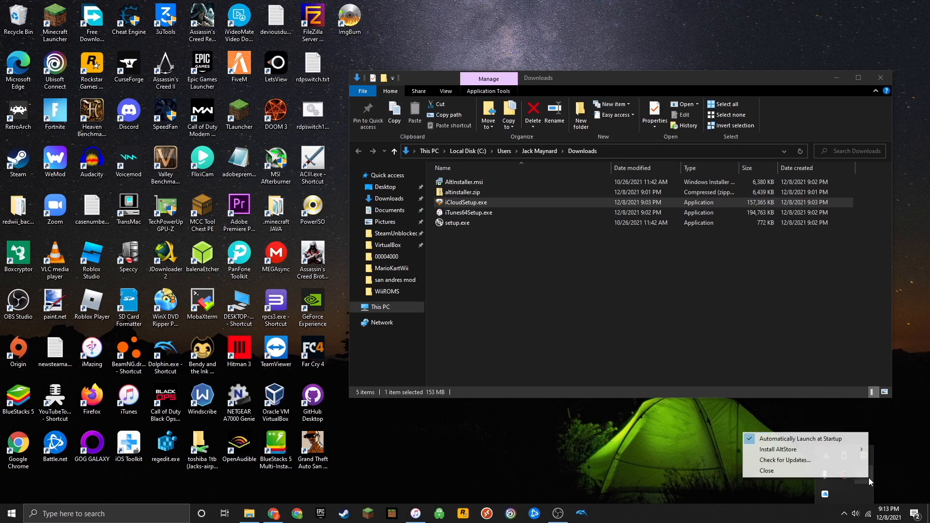
pyautogui.moveTo(801, 439)
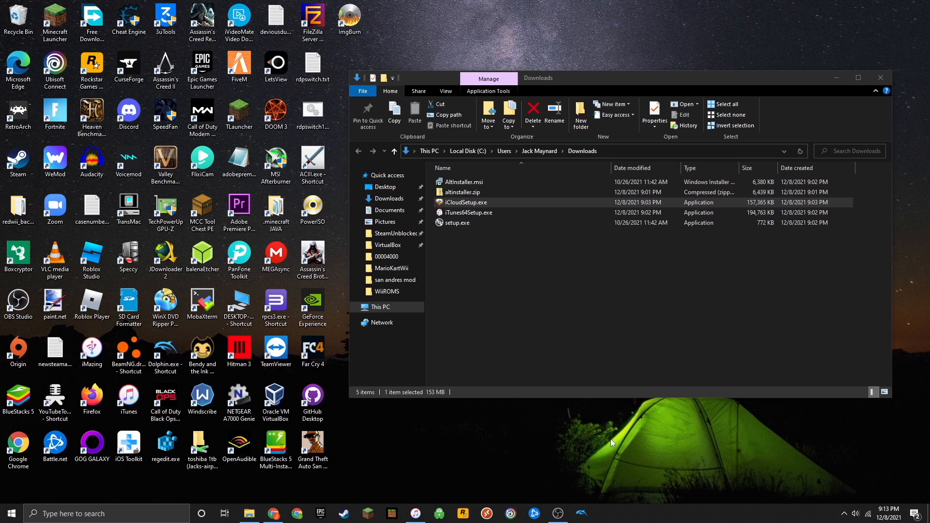
pyautogui.moveTo(551, 449)
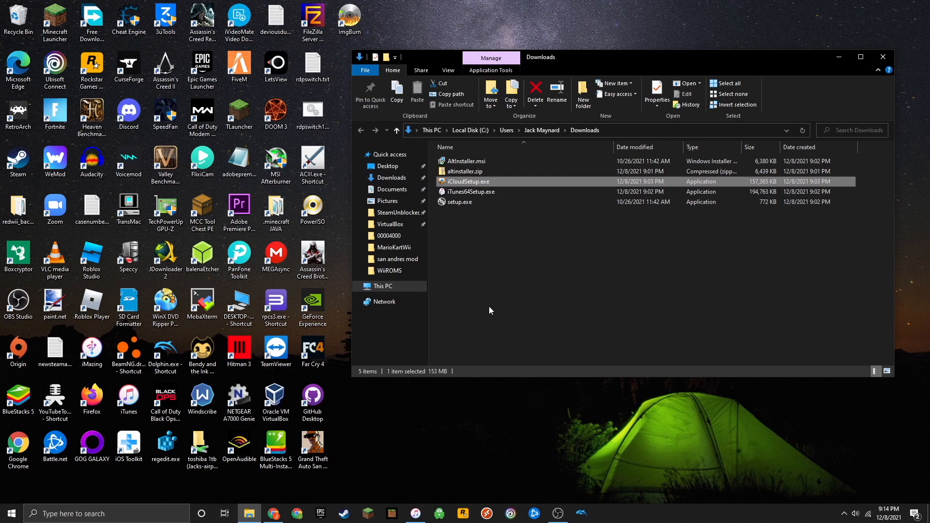
# - Bring iTunes back up on its music library with the iPad listed as connected
pyautogui.click(416, 514)
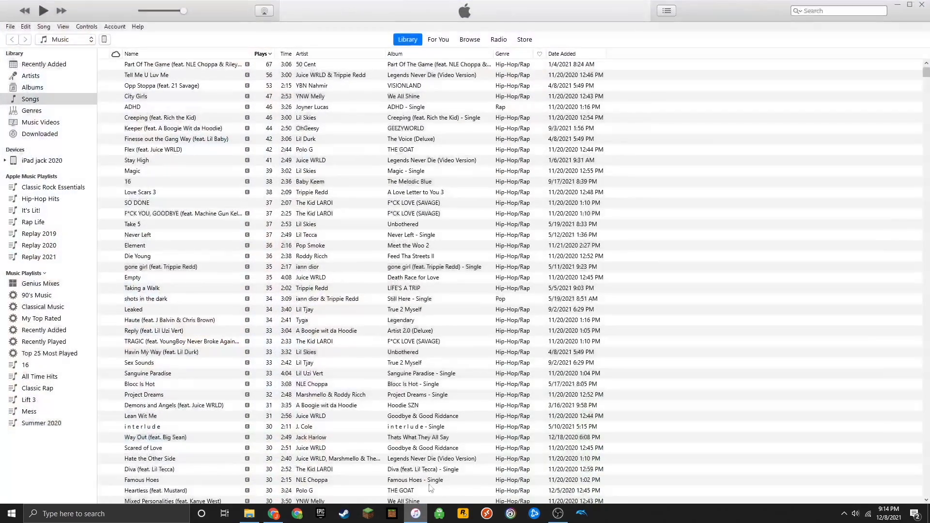